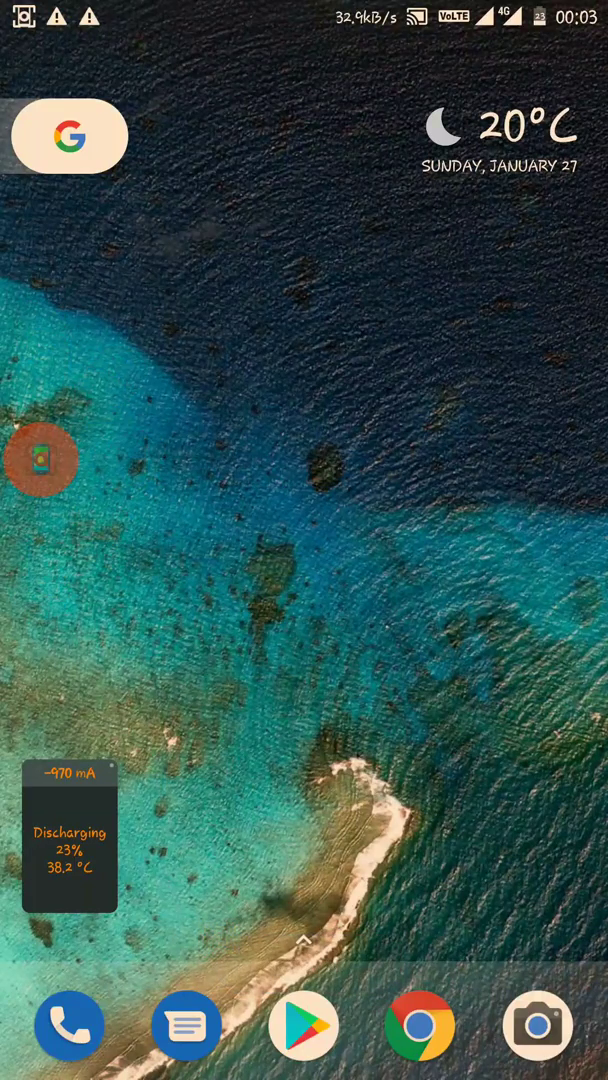
# - Swipe the home screen left to reach the Internal Audio Plugin (ROOT) Play Store page
pyautogui.hscroll(-3)
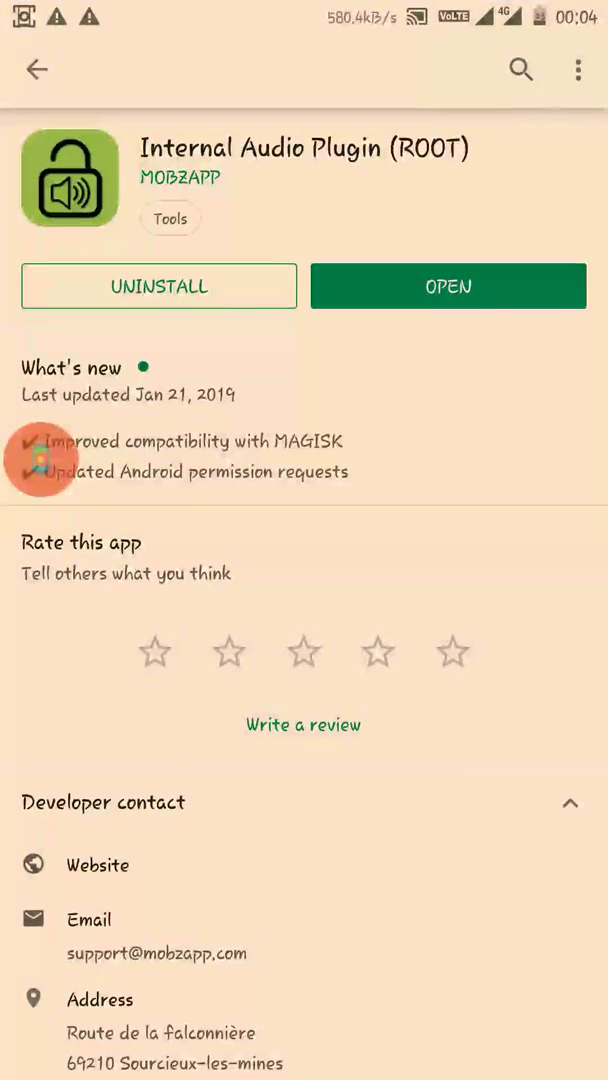
# - Search Play Store for Terminal Emulator for Android, install it and accept its permissions
pyautogui.click(37, 70)
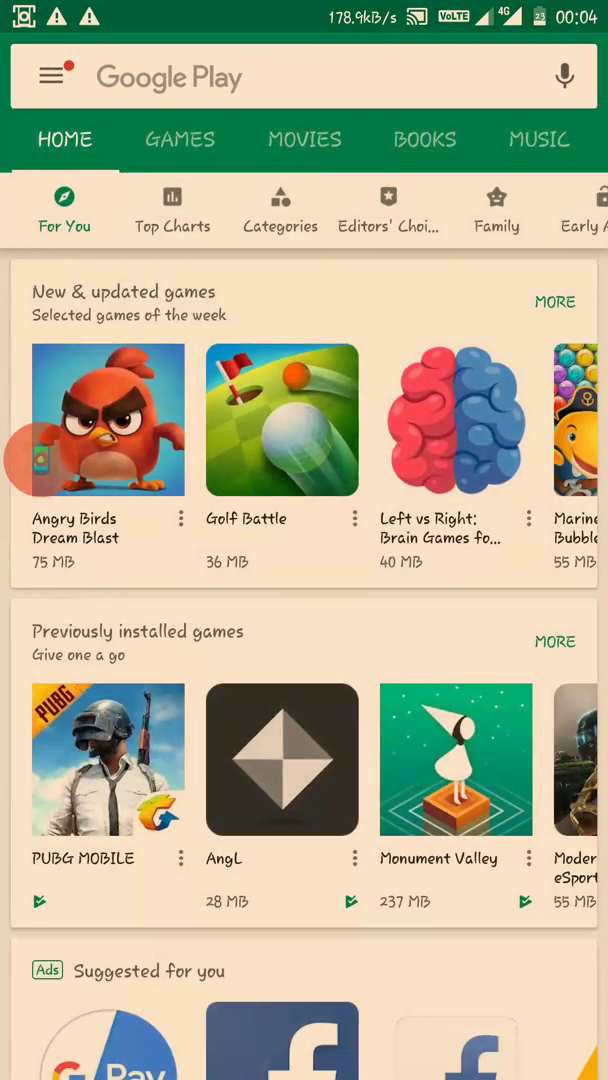
pyautogui.write('In')
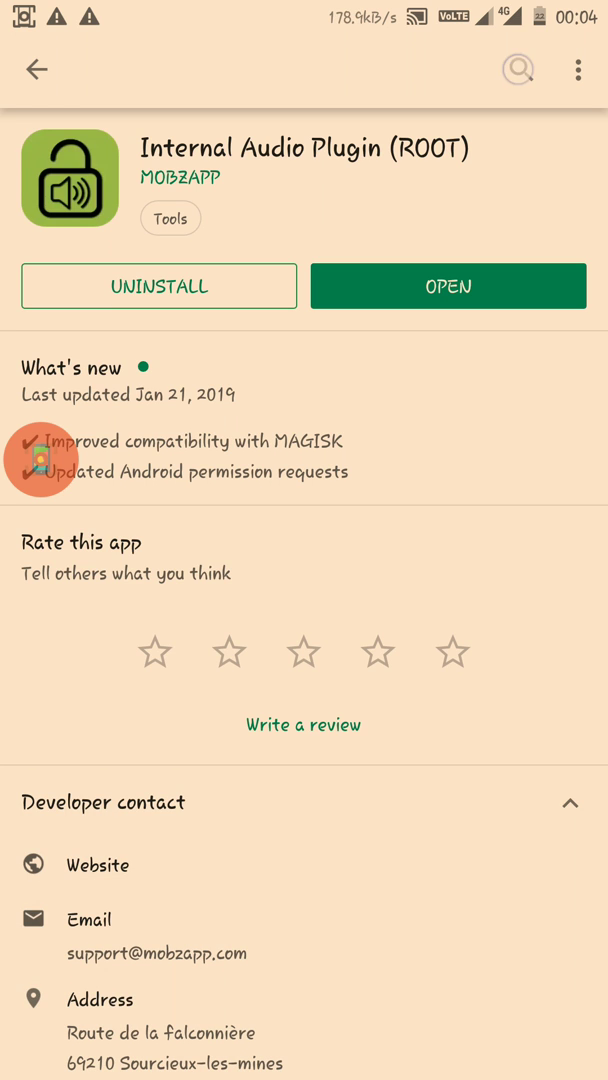
pyautogui.click(517, 70)
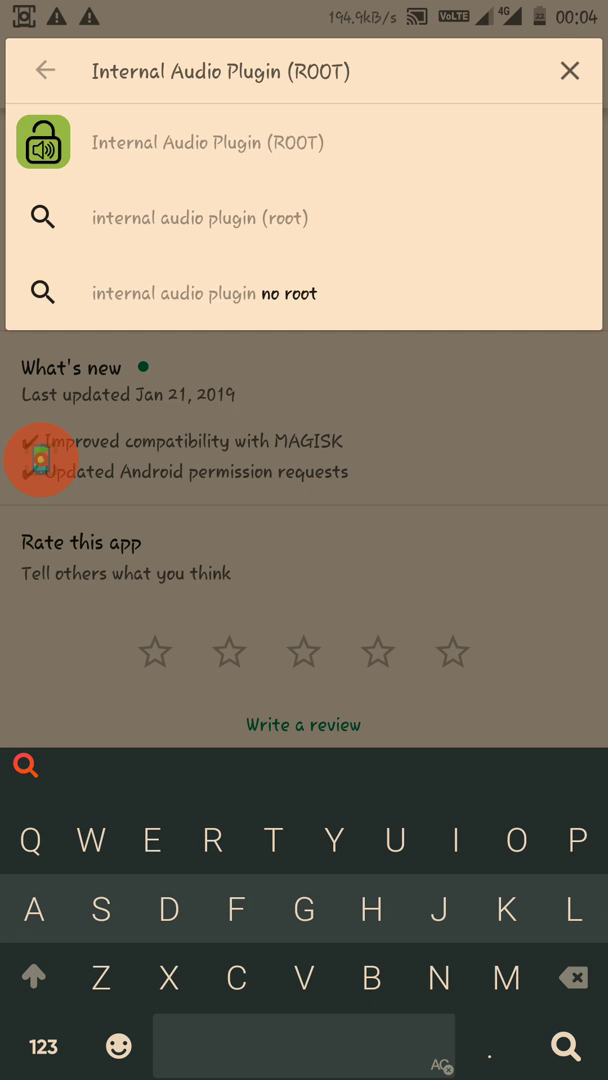
pyautogui.write('I')
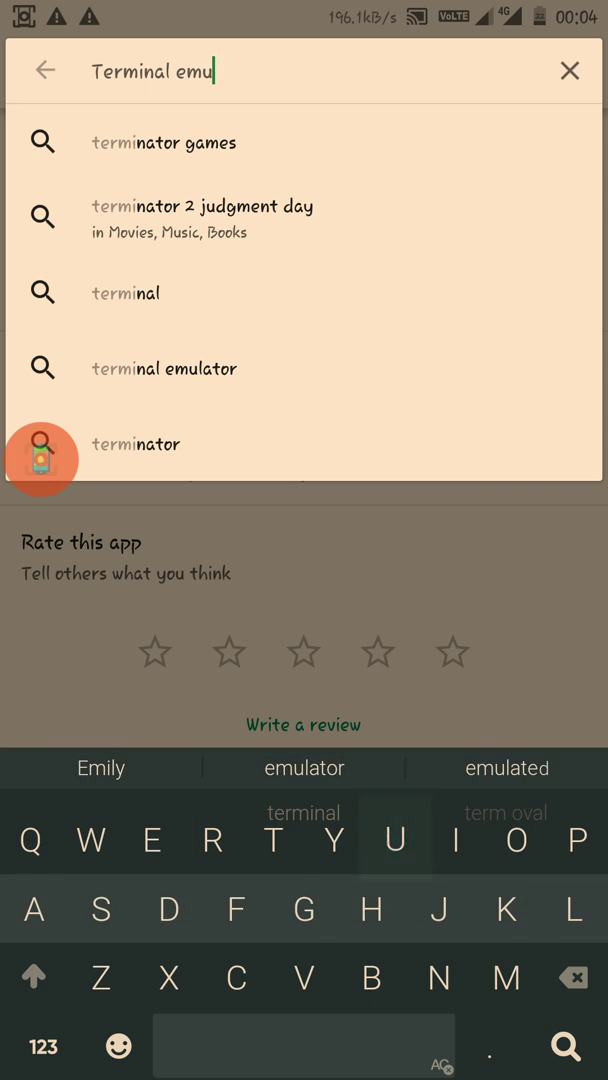
pyautogui.write('lator')
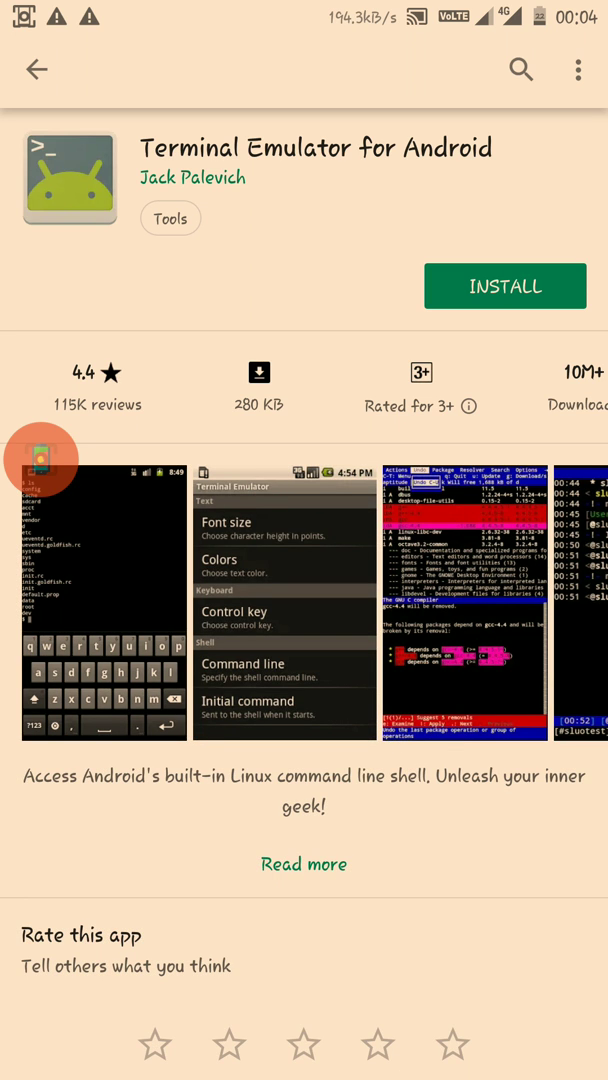
pyautogui.click(505, 286)
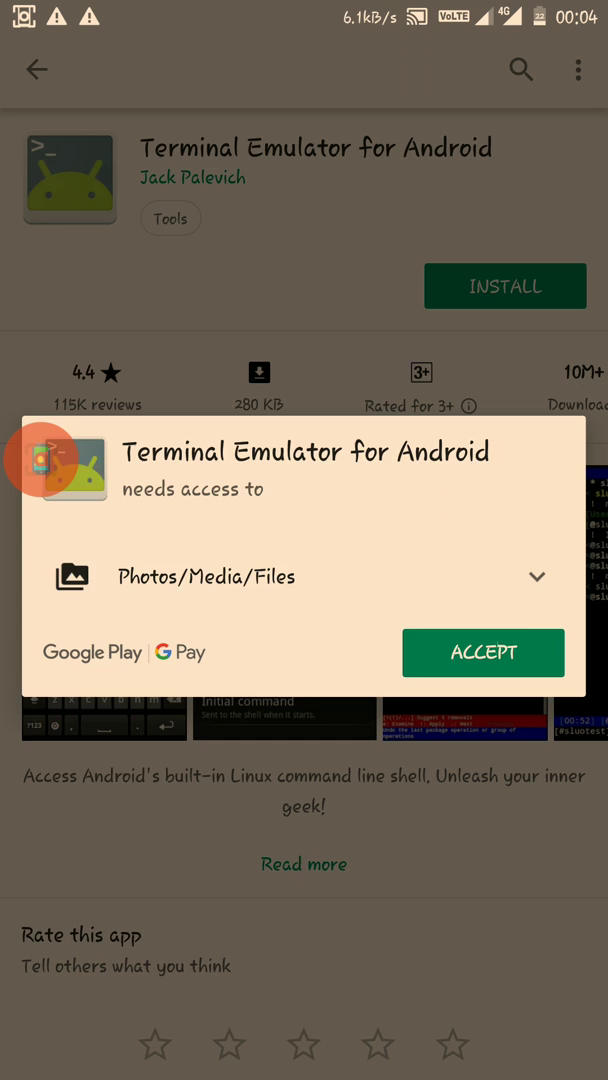
pyautogui.click(483, 653)
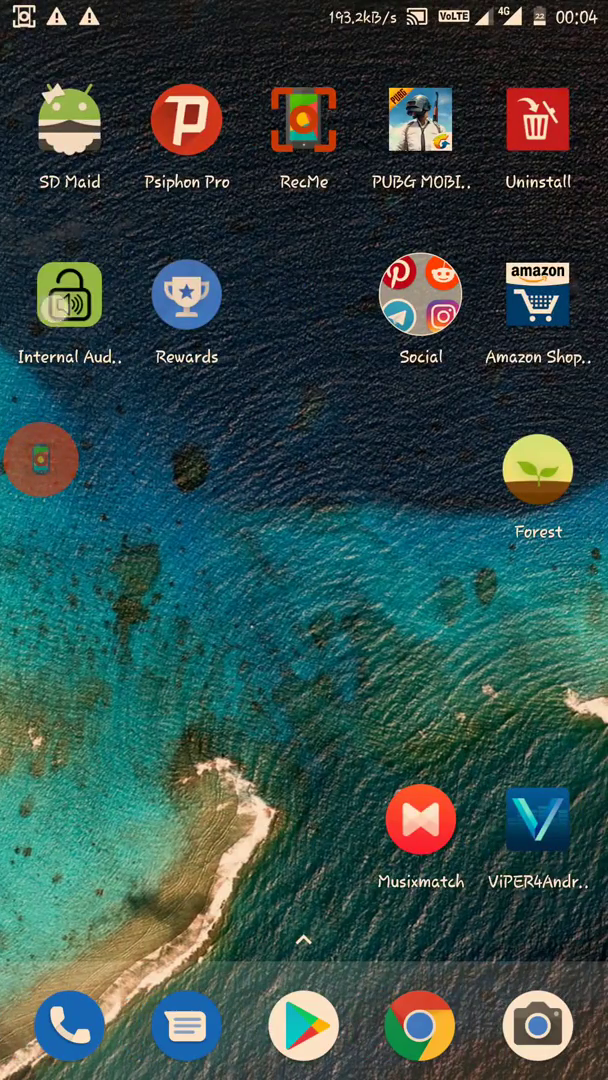
# - Launch the newly installed Terminal Emulator from the home screen
pyautogui.click(69, 294)
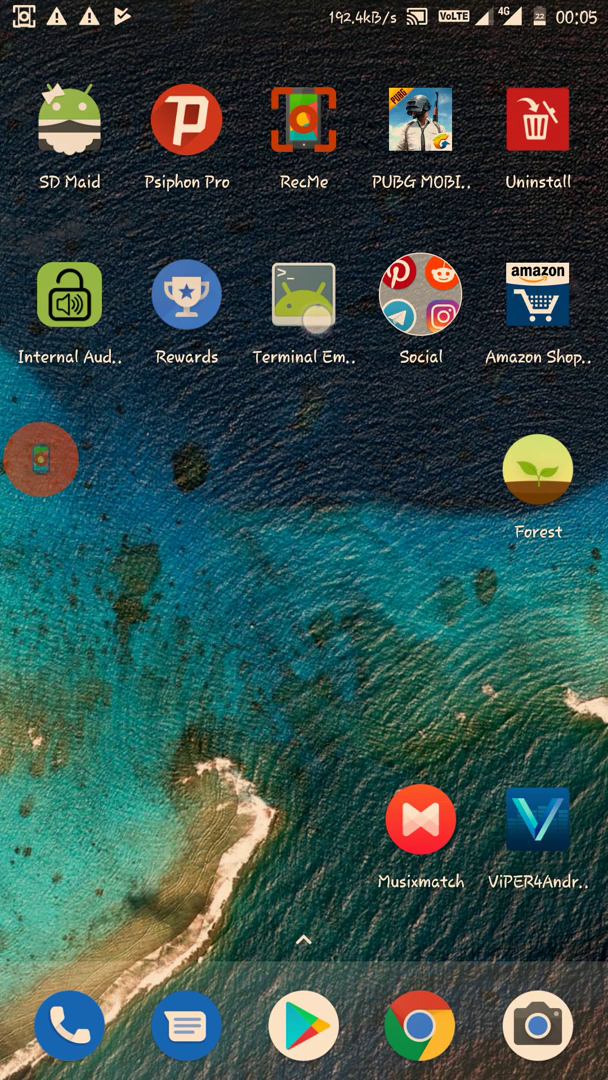
pyautogui.click(304, 293)
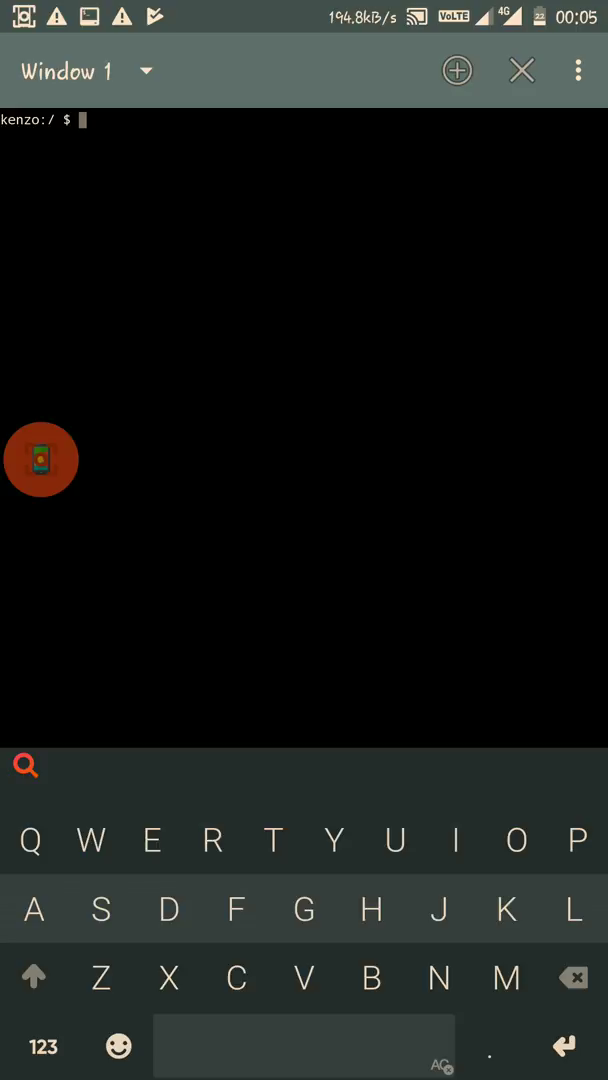
# - Gain root with su, then run systemize to bring up App Systemizer
pyautogui.write('su')
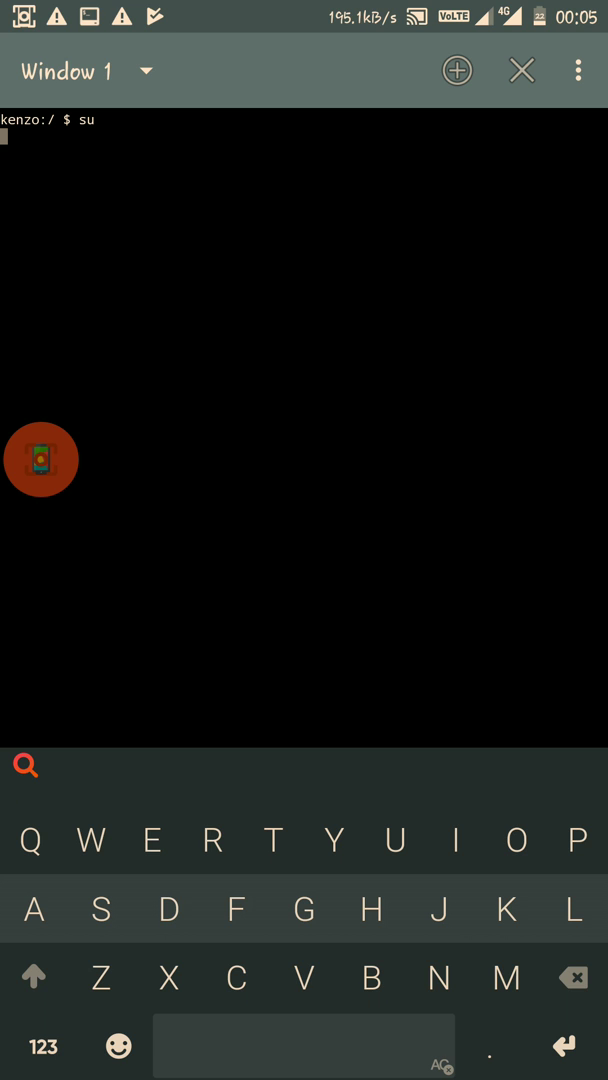
pyautogui.press('enter')
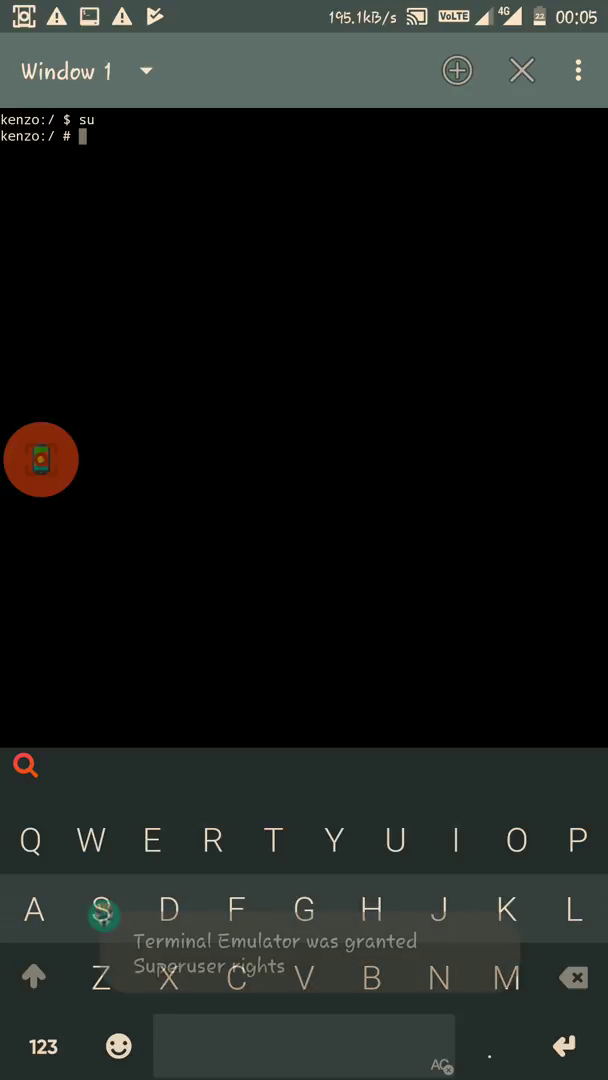
pyautogui.write('sys')
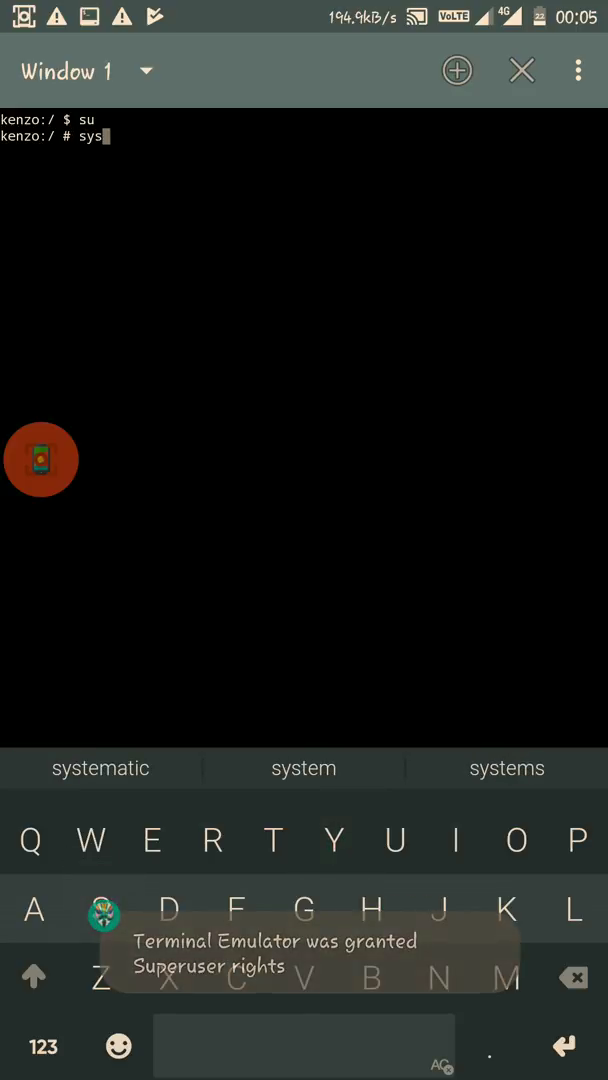
pyautogui.click(506, 972)
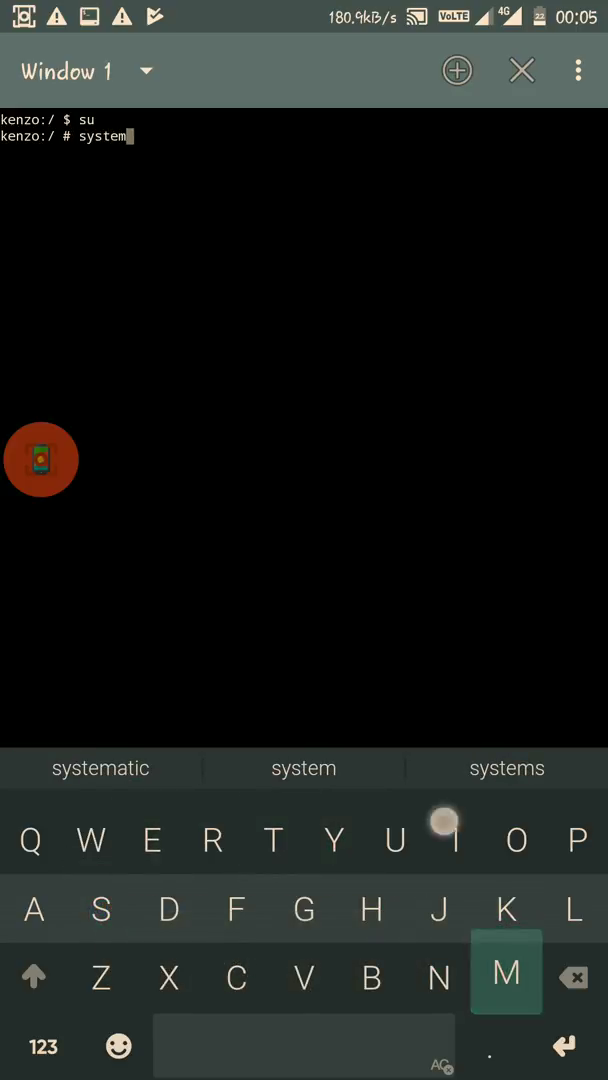
pyautogui.press('enter')
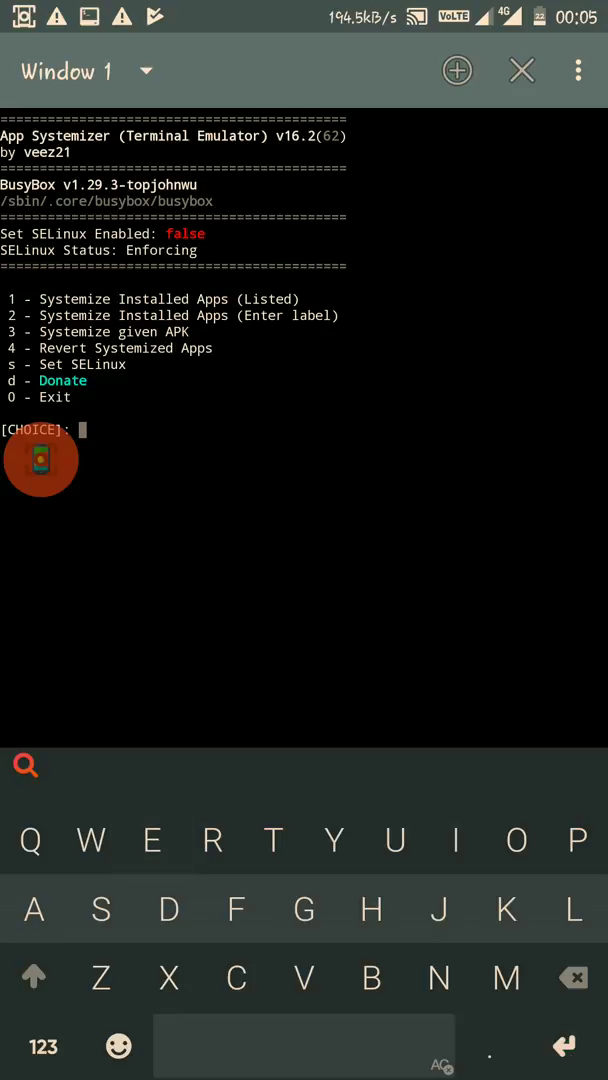
# - Systemize by app label: enter com.mobzapp.internalaudioplugin and choose 2 for /system/priv-app
pyautogui.click(42, 1046)
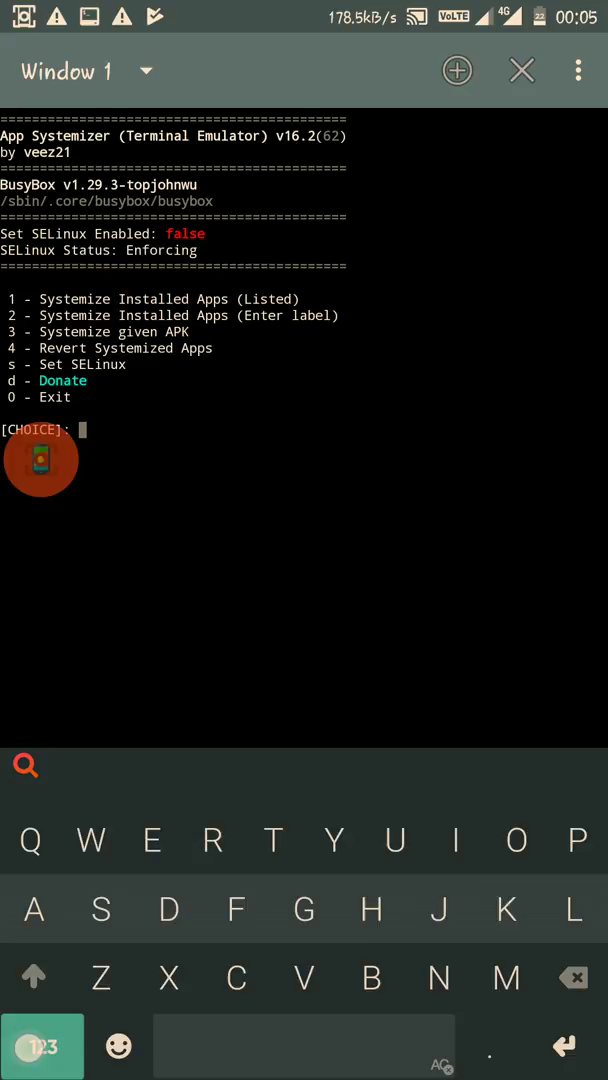
pyautogui.click(42, 1046)
pyautogui.write('2')
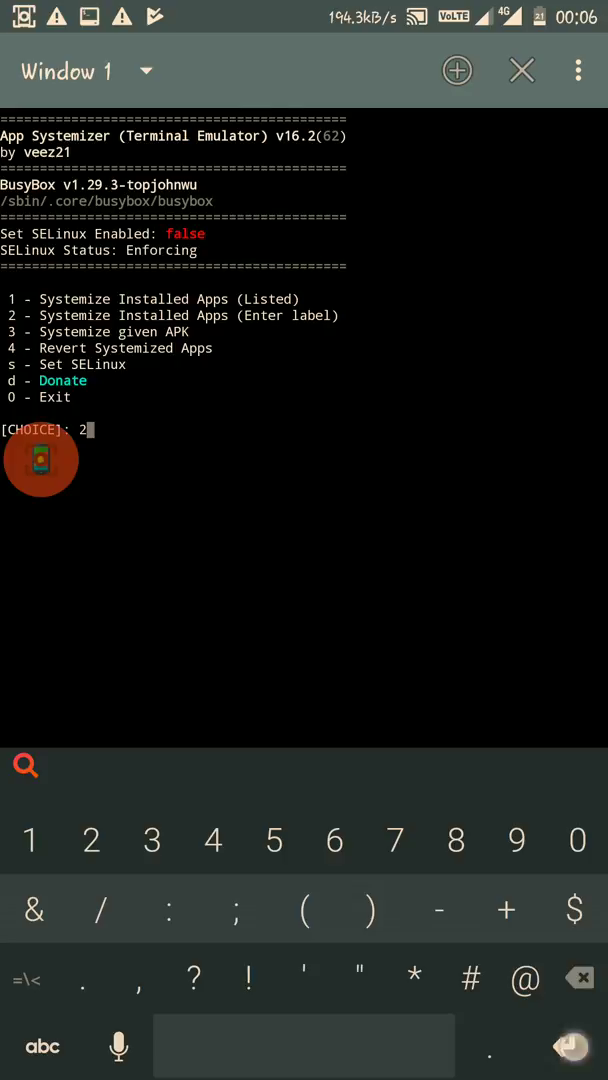
pyautogui.press('Enter')
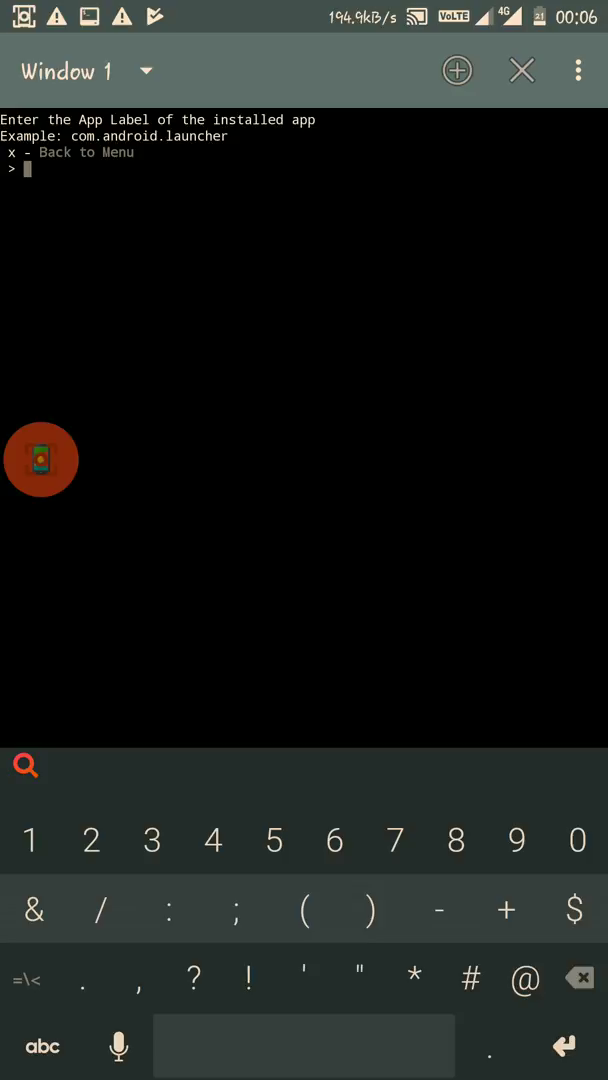
pyautogui.click(42, 1046)
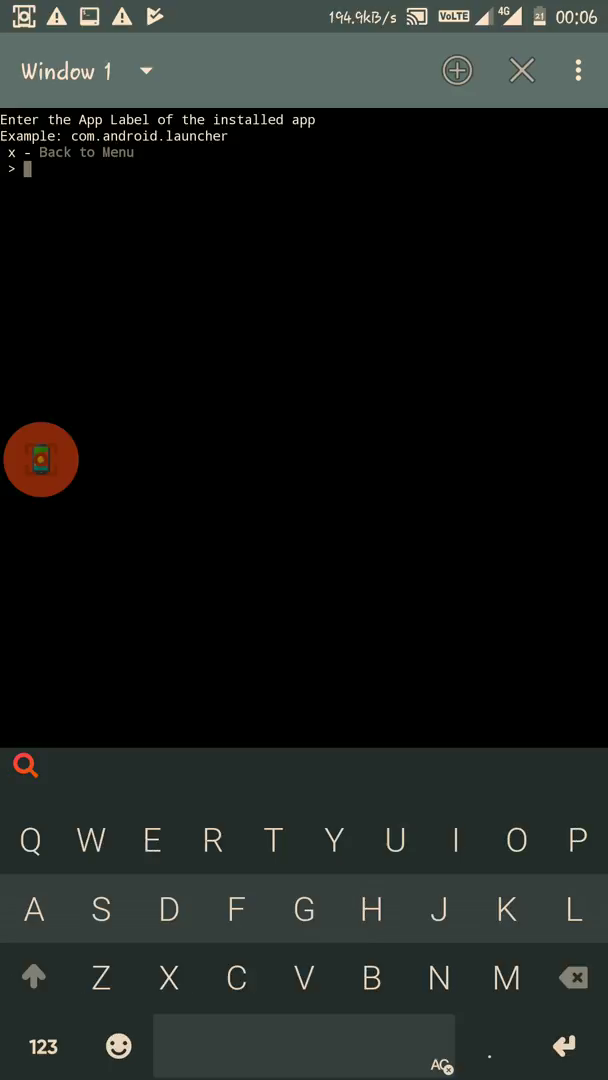
pyautogui.click(237, 978)
pyautogui.write('com.mobzapp.internala')
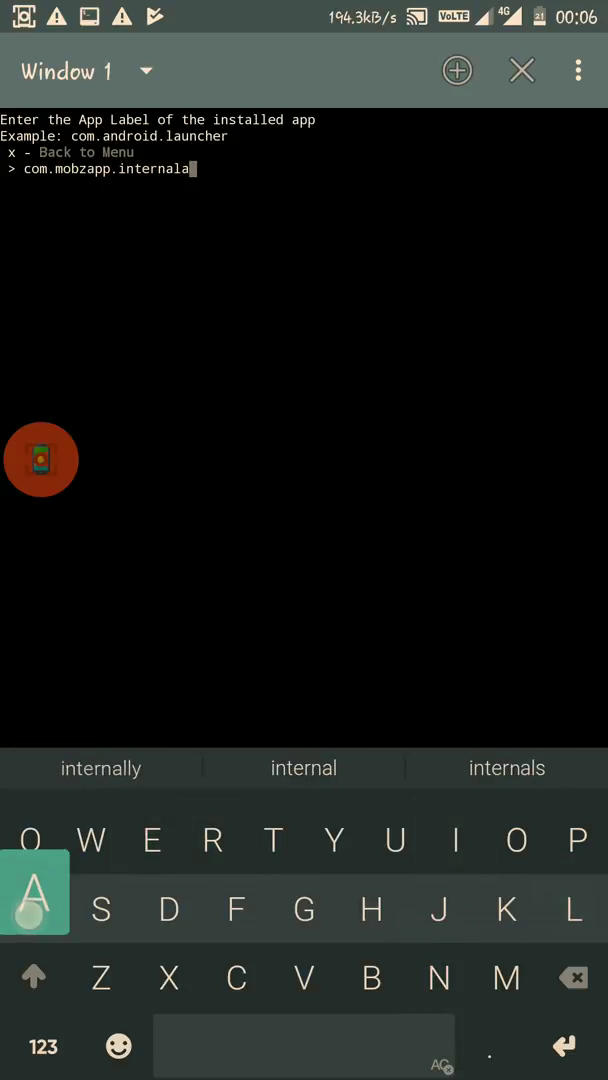
pyautogui.write('udior')
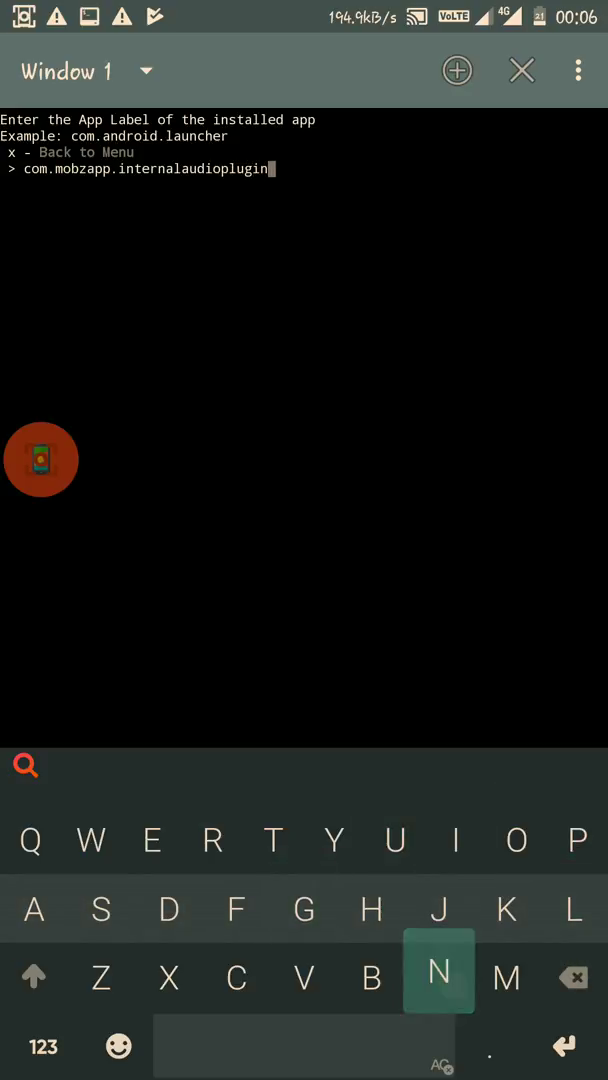
pyautogui.press('Enter')
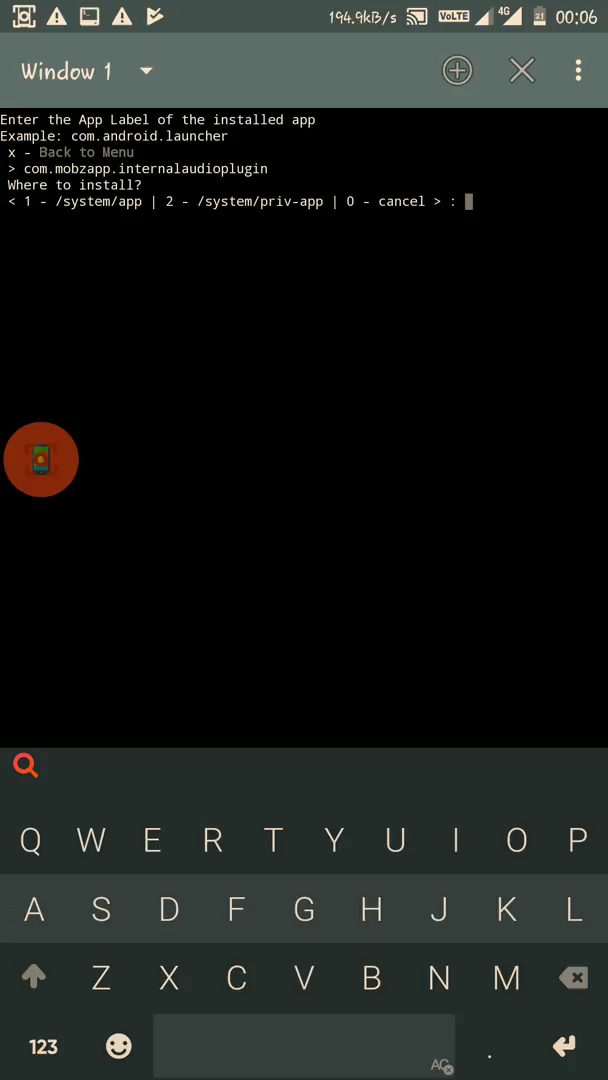
pyautogui.click(42, 1046)
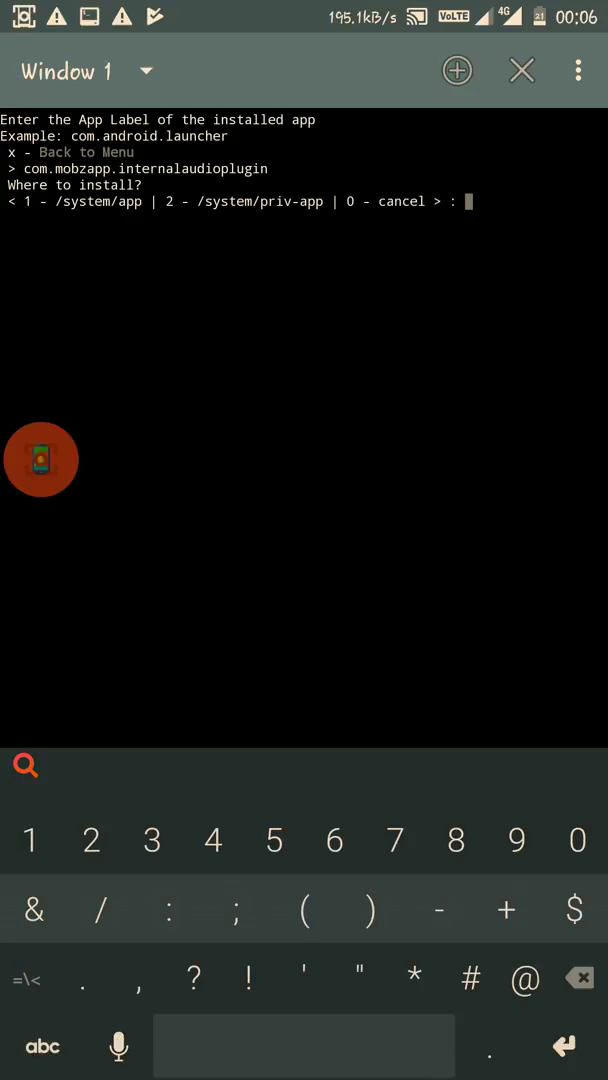
pyautogui.write('2')
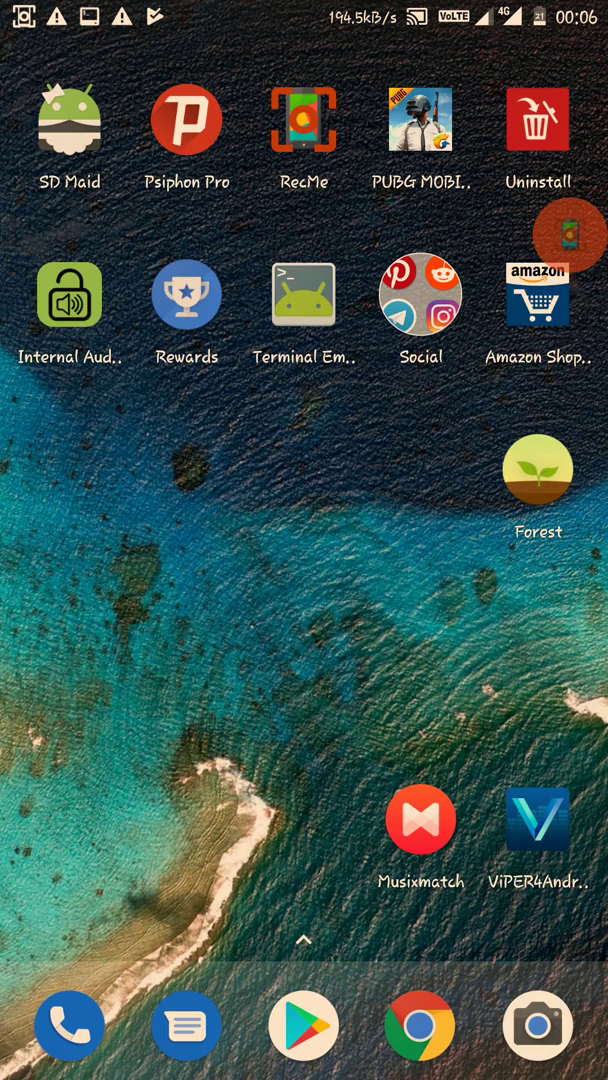
# - Open the Play Store from the home screen to look up RecMe
pyautogui.click(69, 293)
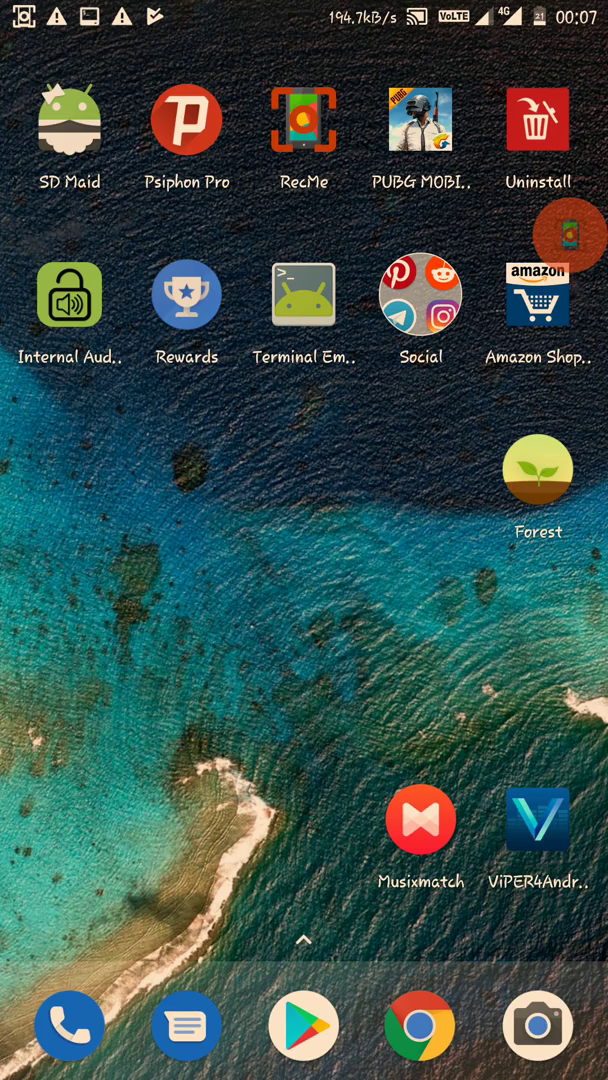
pyautogui.click(304, 294)
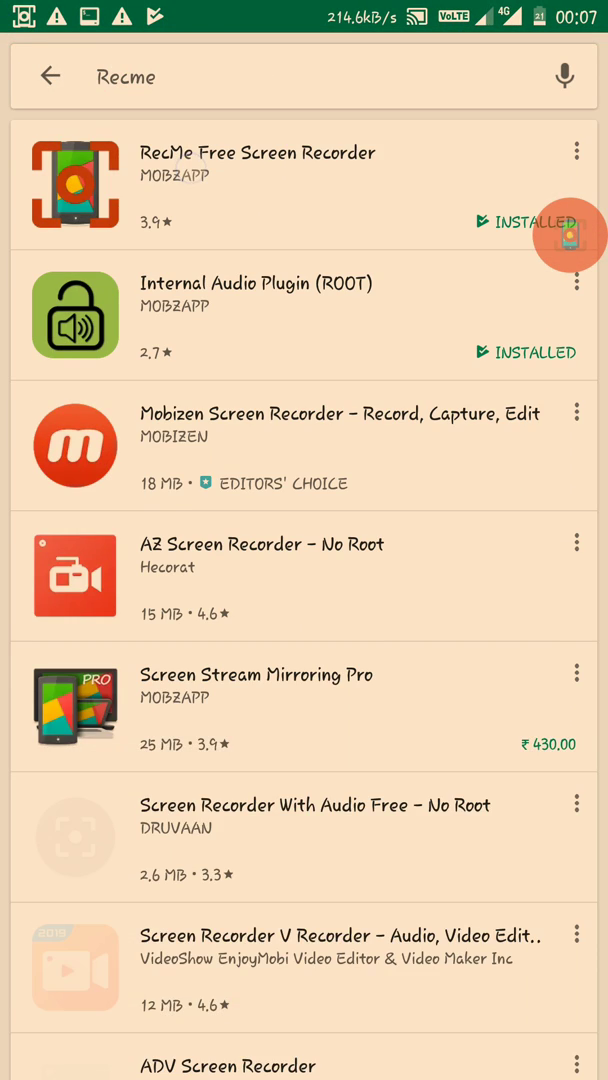
# - Open the RecMe Free Screen Recorder listing and launch RecMe from it
pyautogui.click(258, 185)
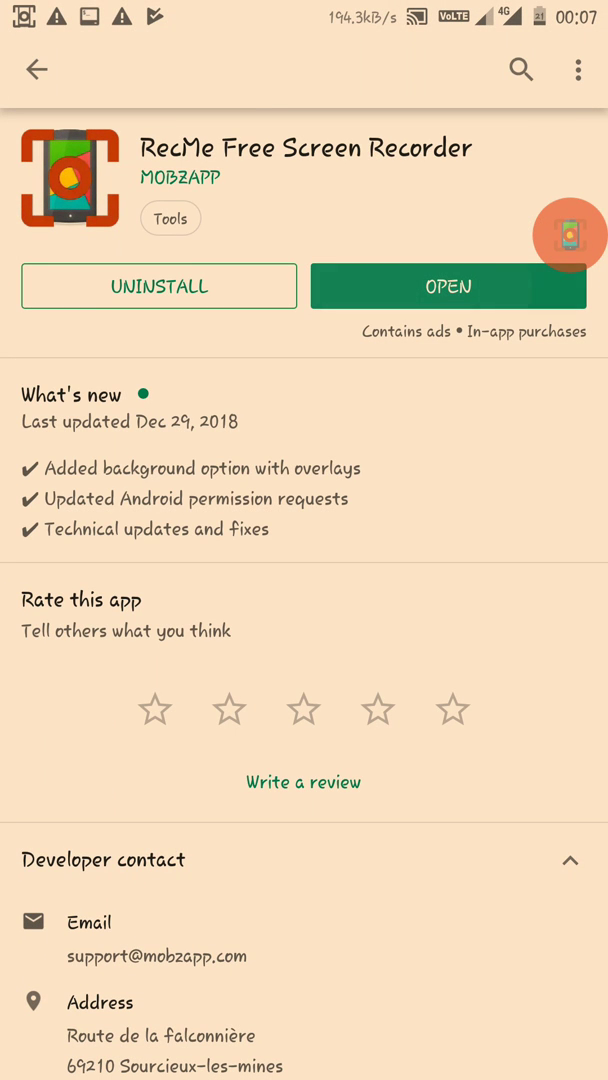
pyautogui.click(448, 286)
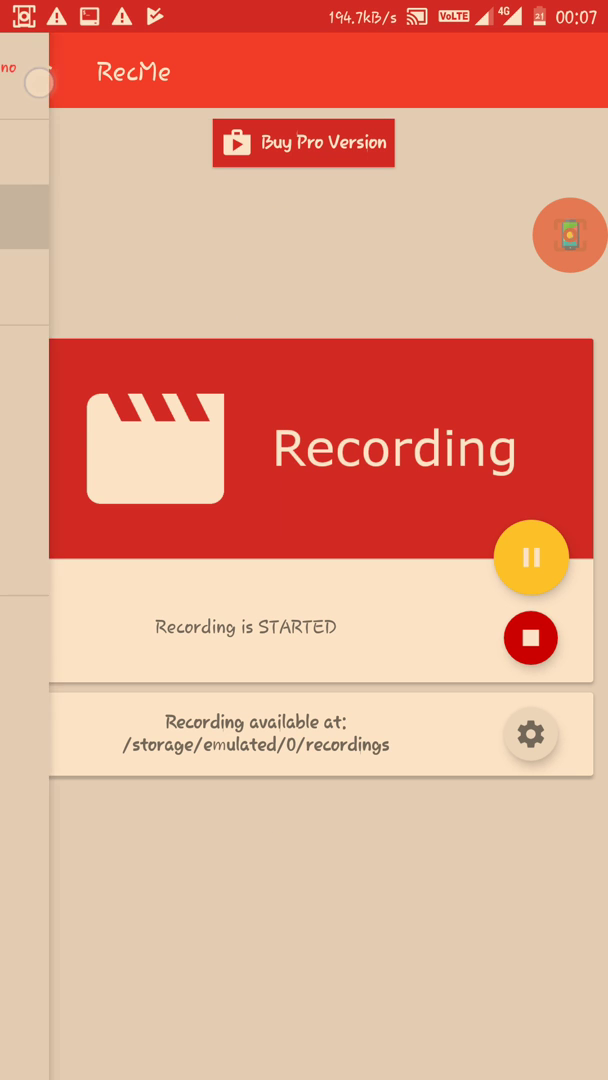
# - In RecMe's audio preferences, set the audio source to Mixed (microphone+internal) [ROOT only]
pyautogui.click(38, 70)
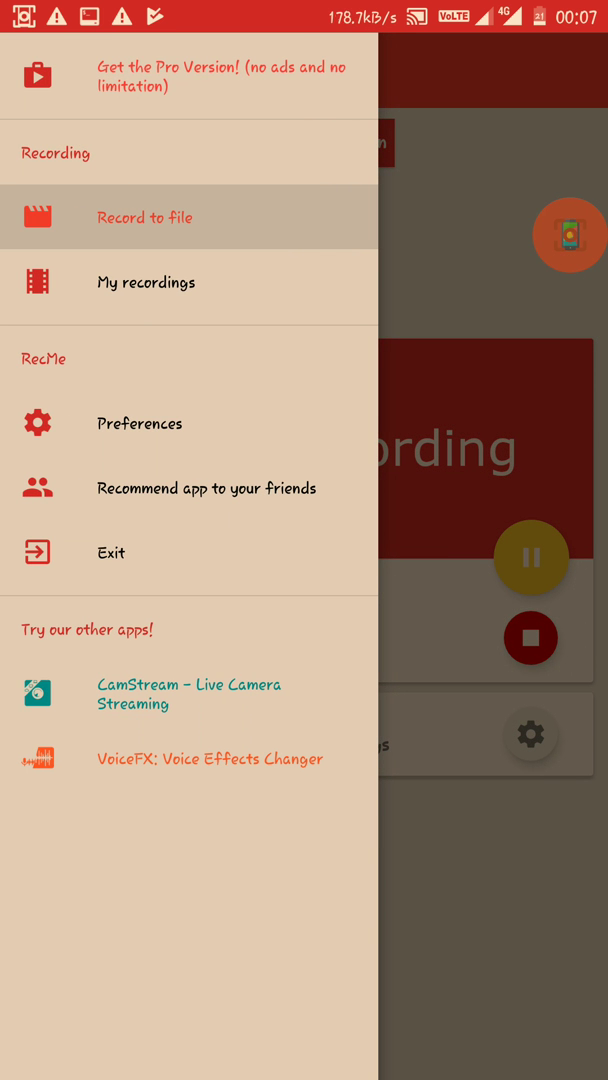
pyautogui.click(139, 422)
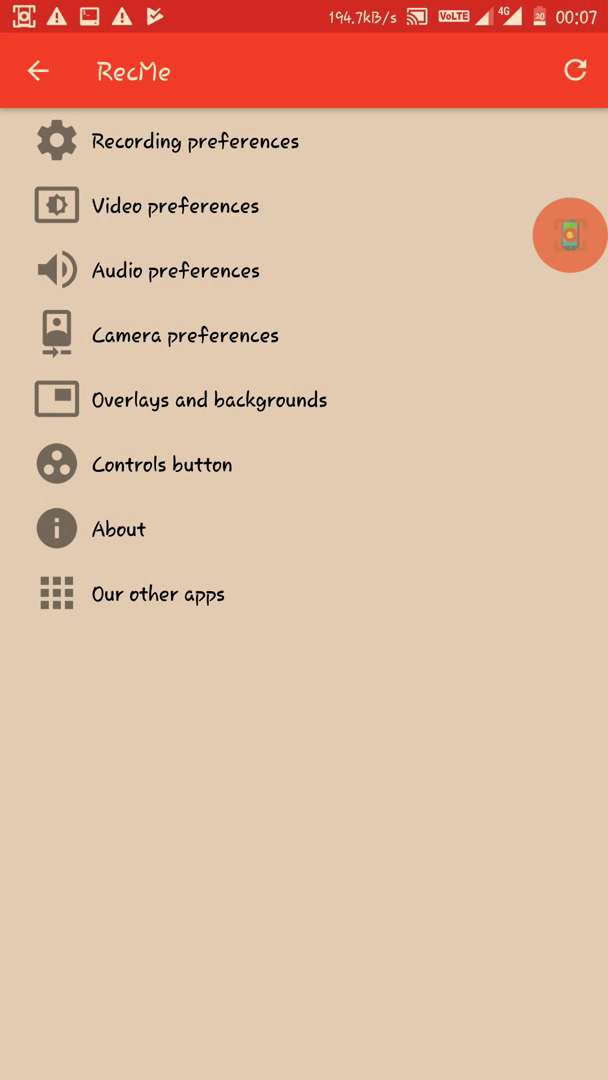
pyautogui.click(177, 270)
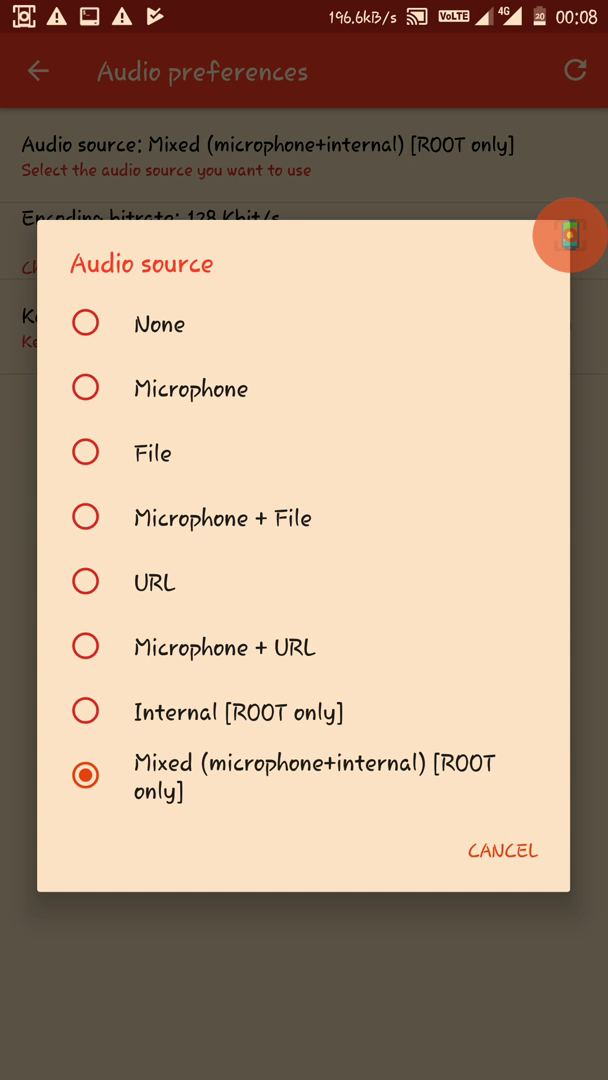
pyautogui.click(501, 850)
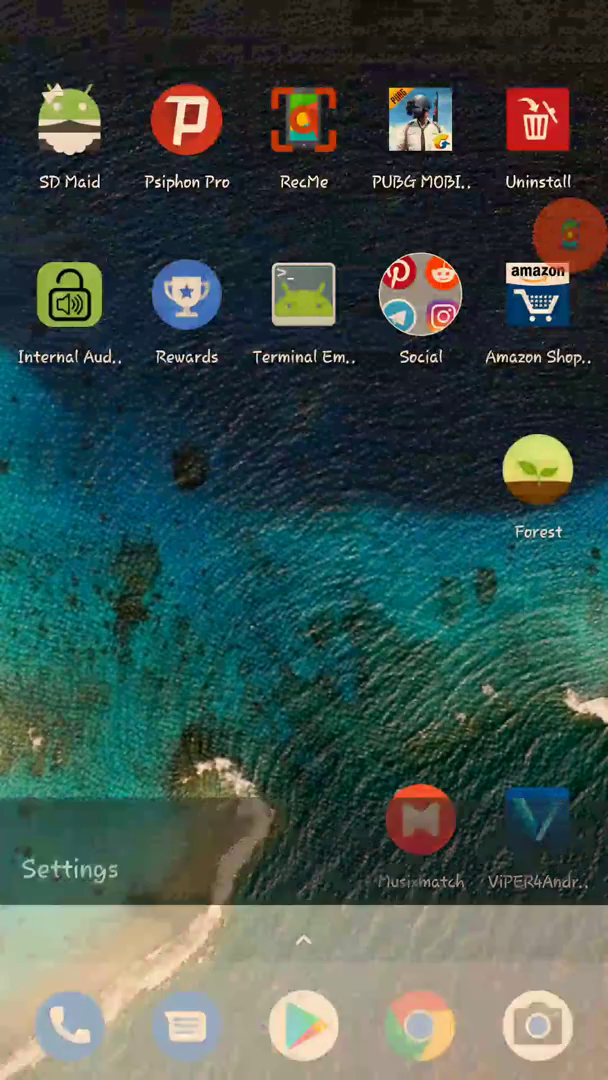
# - Browse the installed apps list in Settings, then expand RecMe's floating recording controls
pyautogui.click(69, 869)
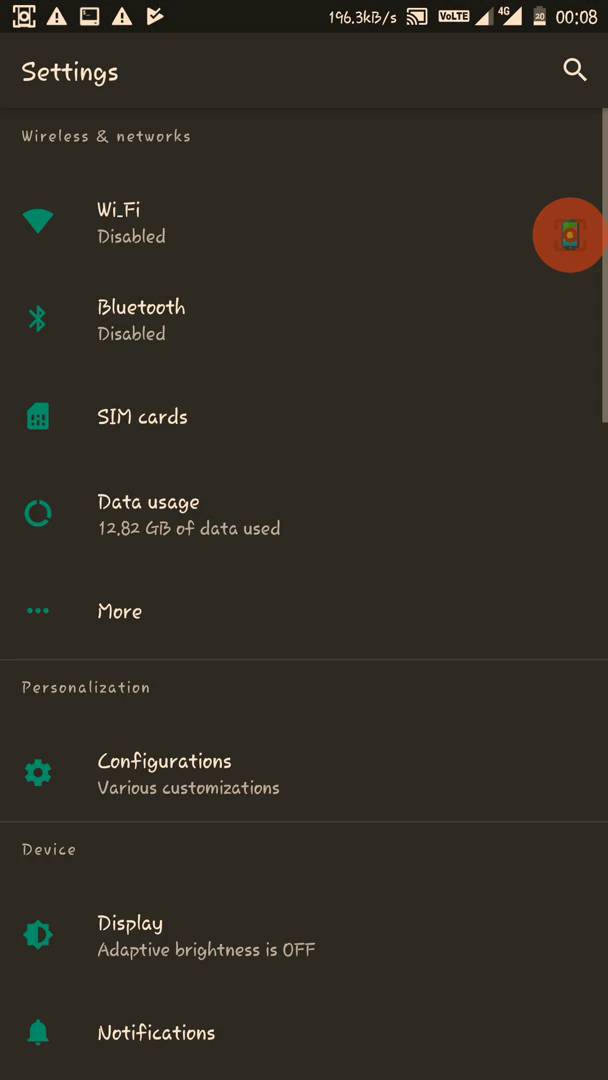
pyautogui.scroll(-3)
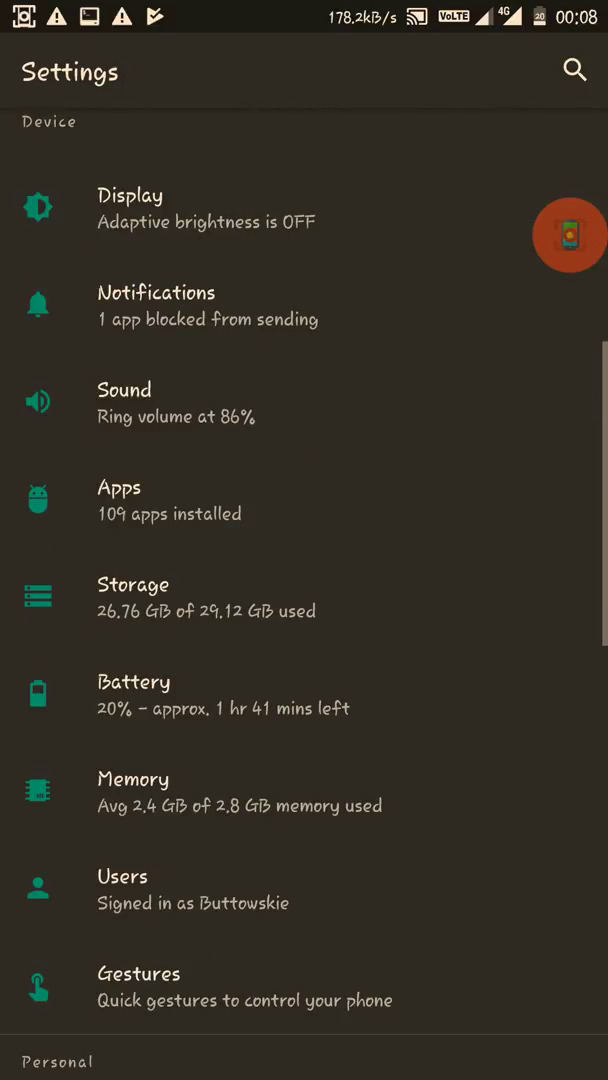
pyautogui.click(119, 487)
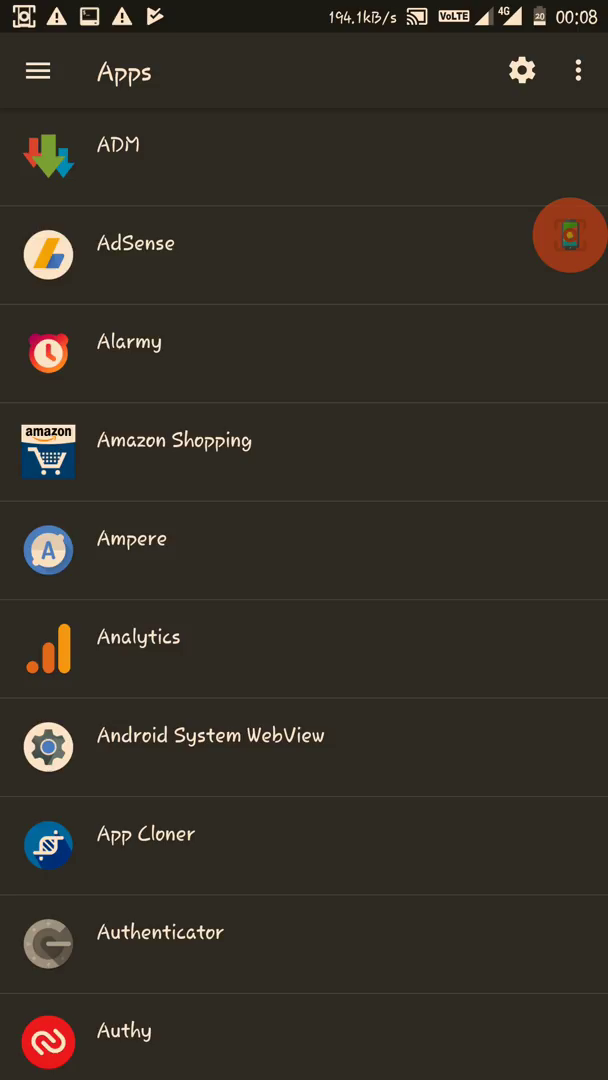
pyautogui.scroll(-3)
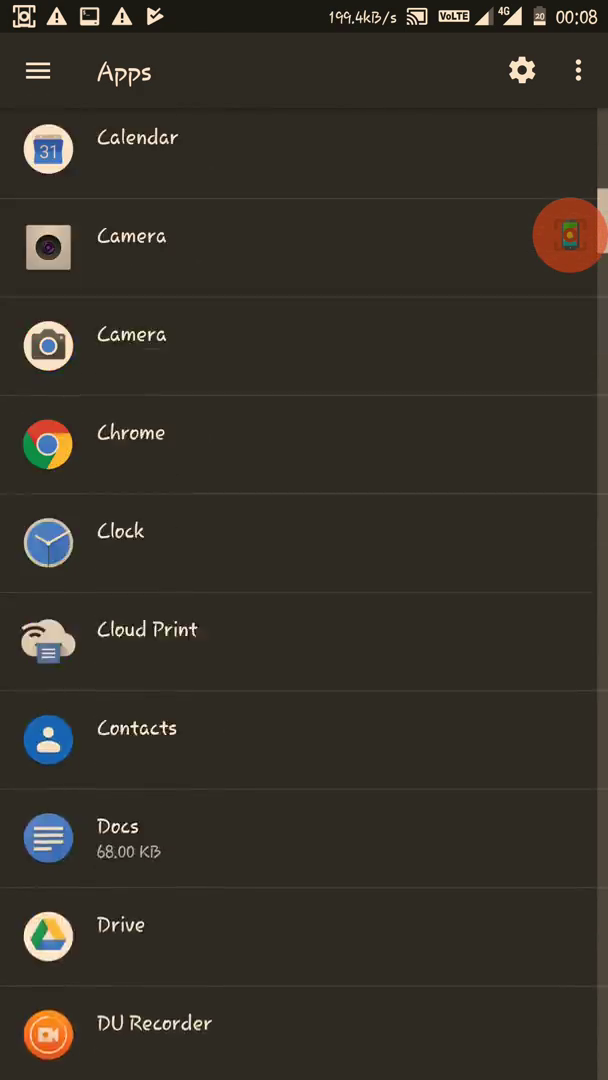
pyautogui.scroll(-3)
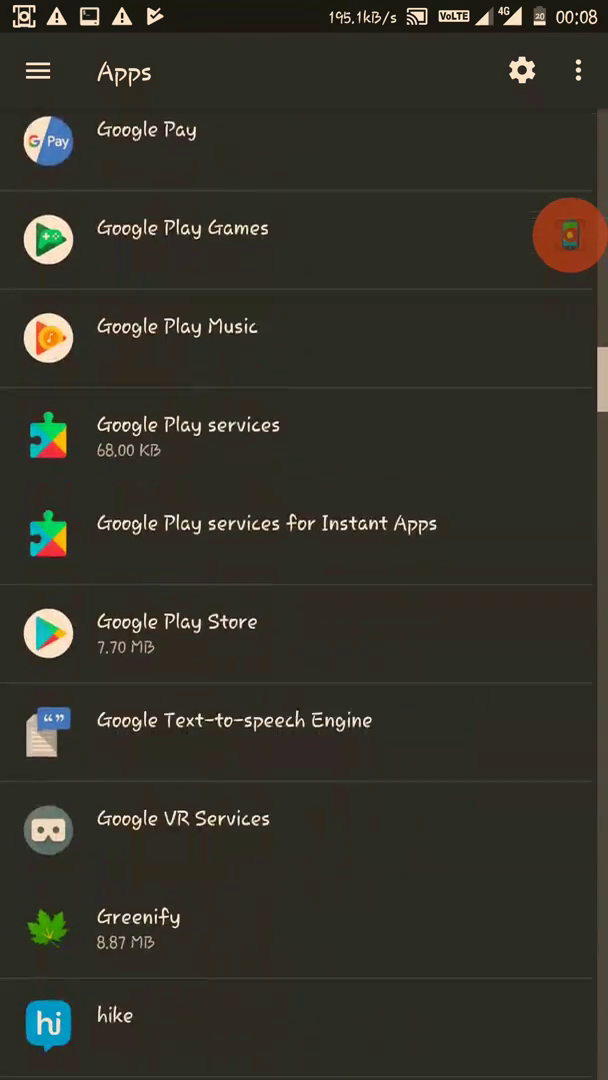
pyautogui.scroll(-3)
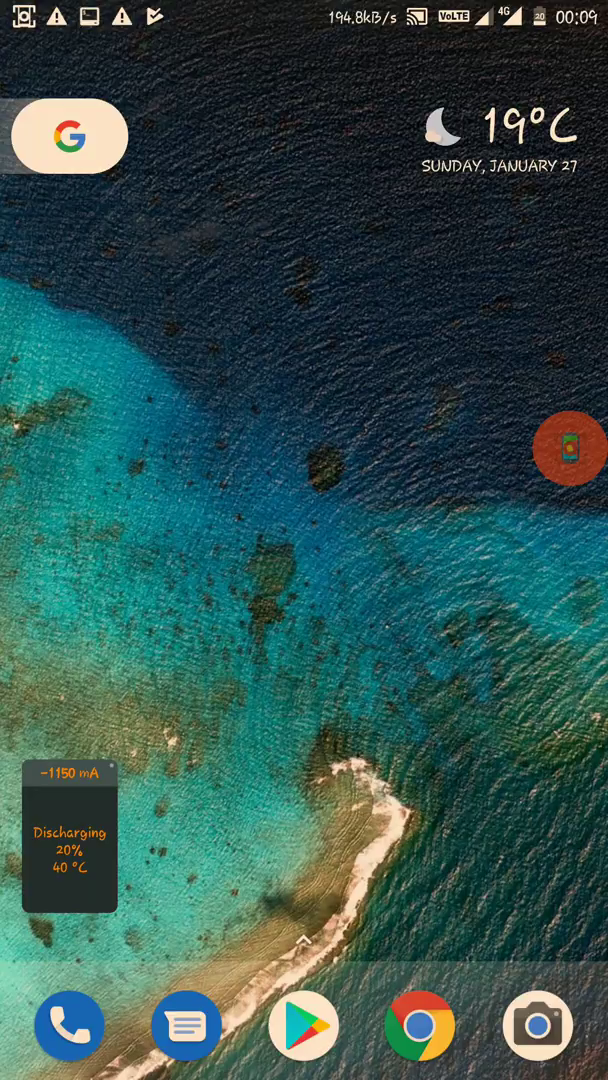
pyautogui.click(568, 448)
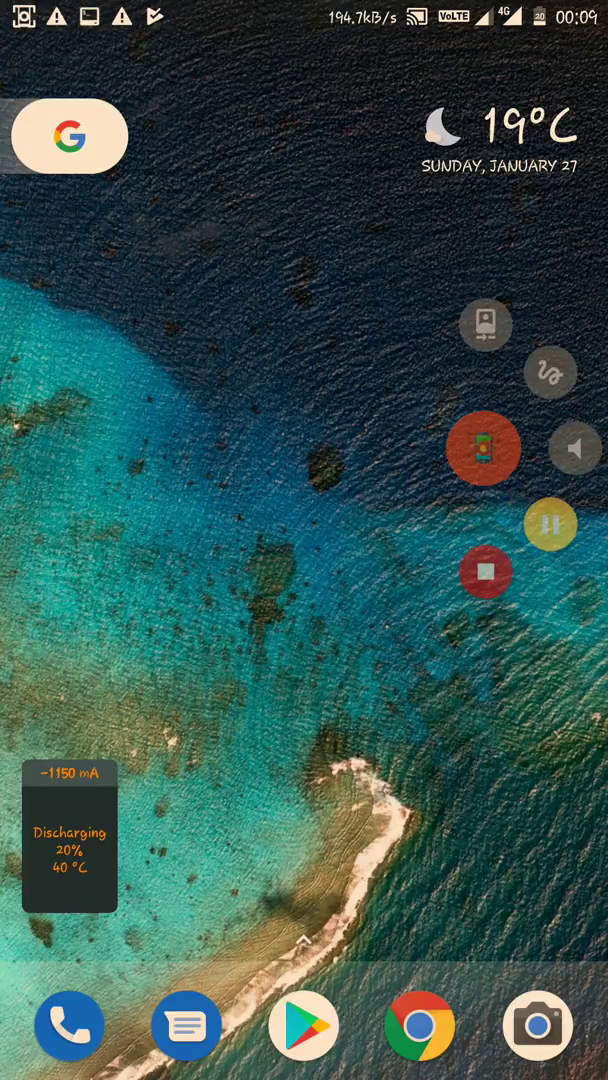